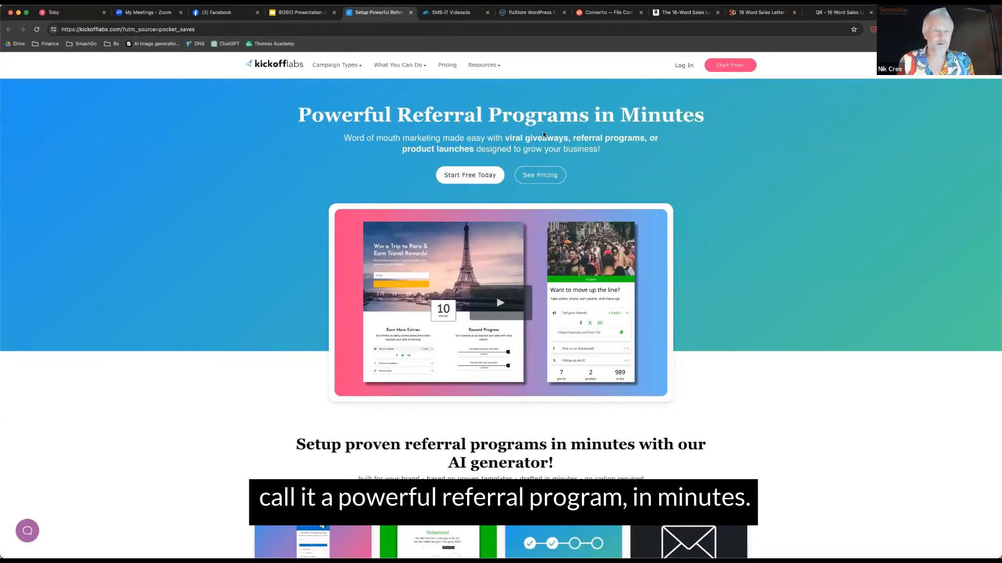
mouse_move(723, 313)
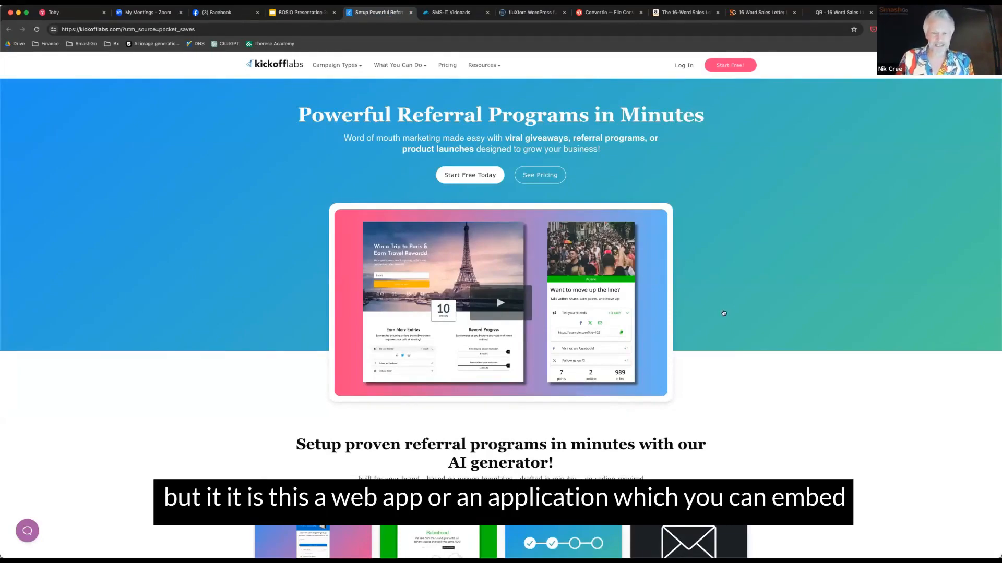
scroll(down, 3)
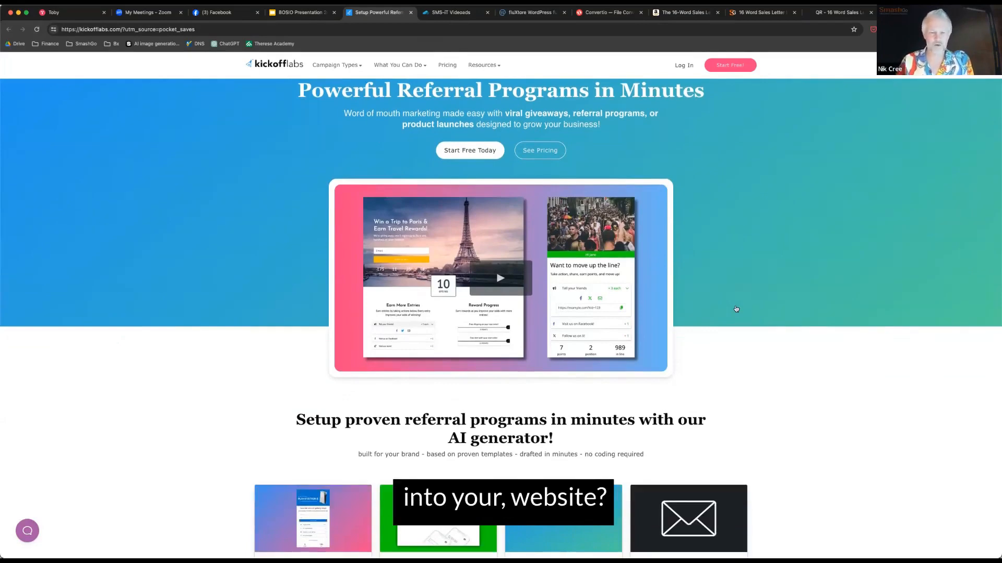
scroll(down, 3)
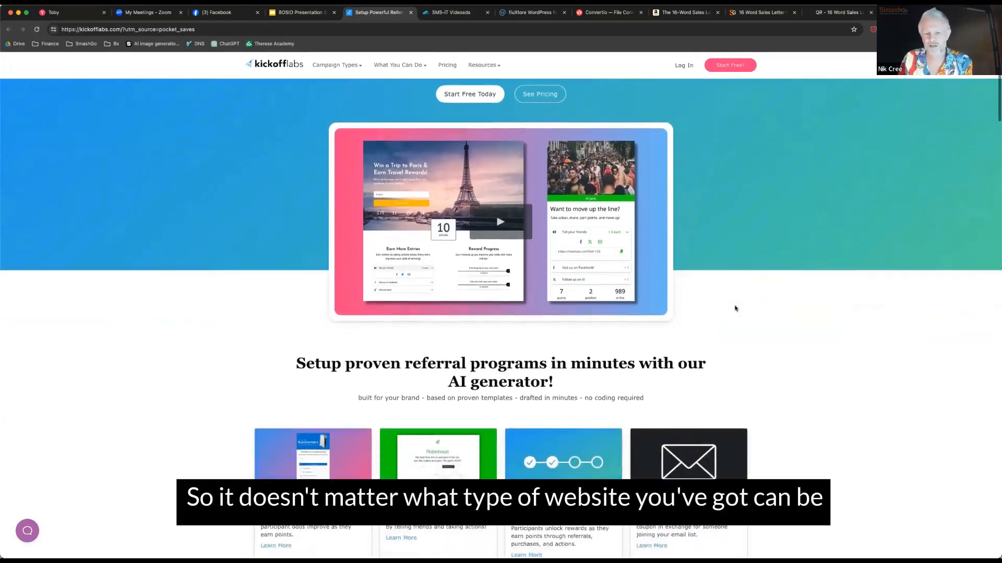
scroll(down, 3)
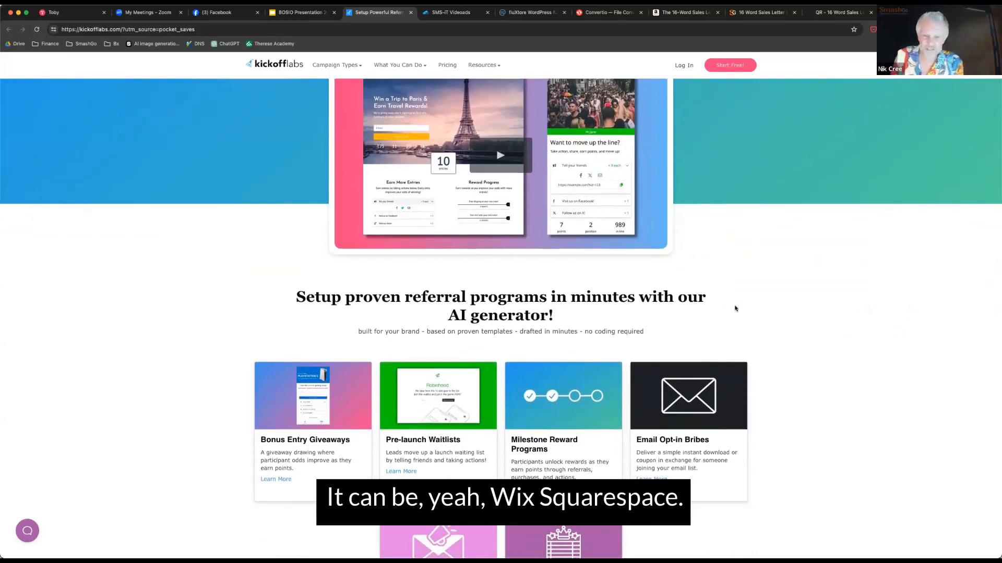
scroll(up, 3)
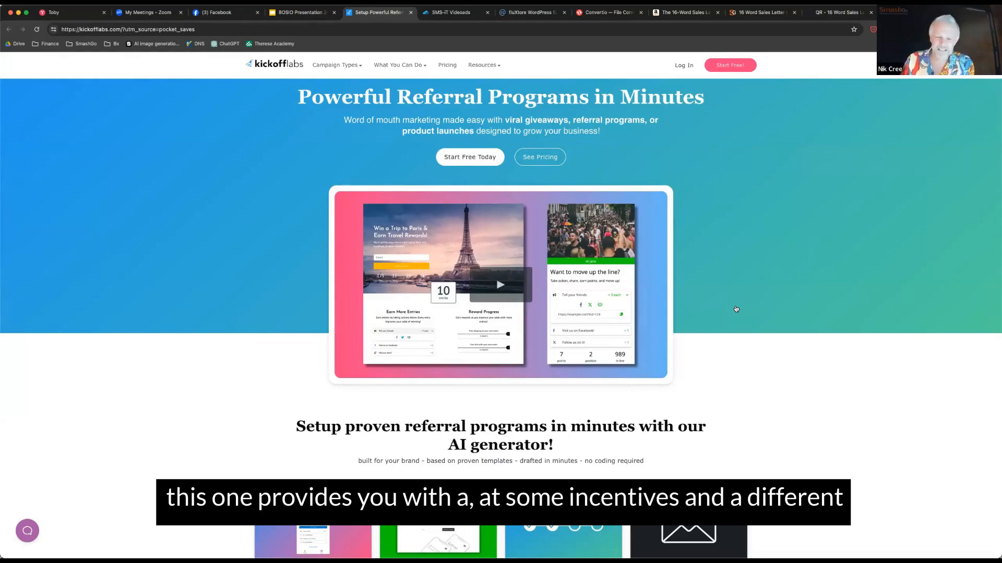
scroll(down, 3)
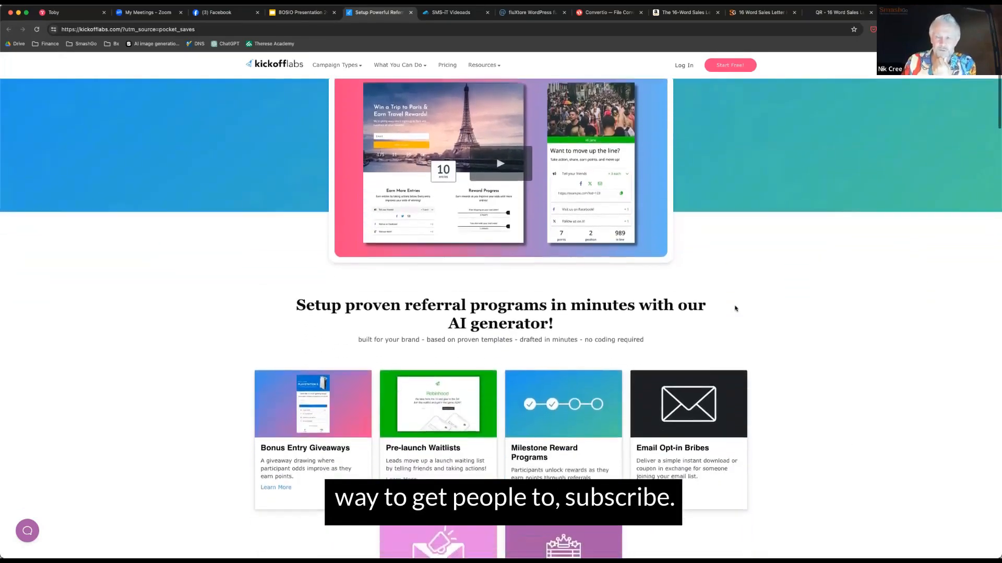
scroll(down, 3)
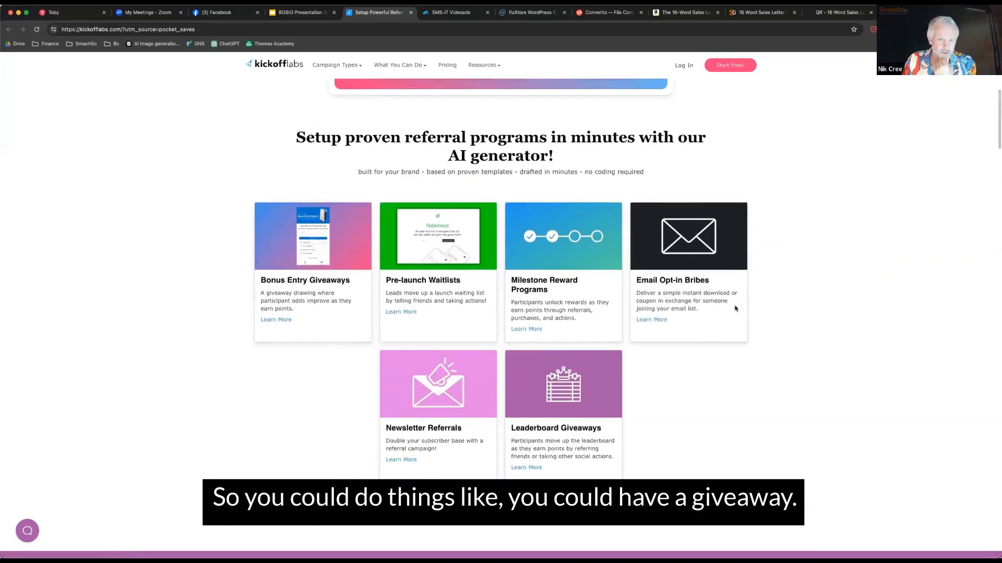
mouse_move(735, 367)
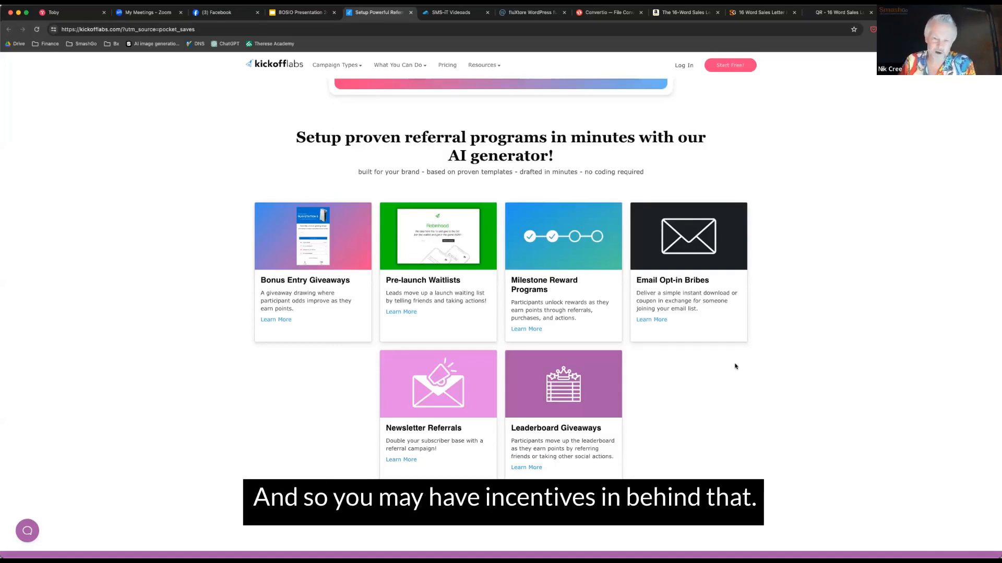
scroll(down, 3)
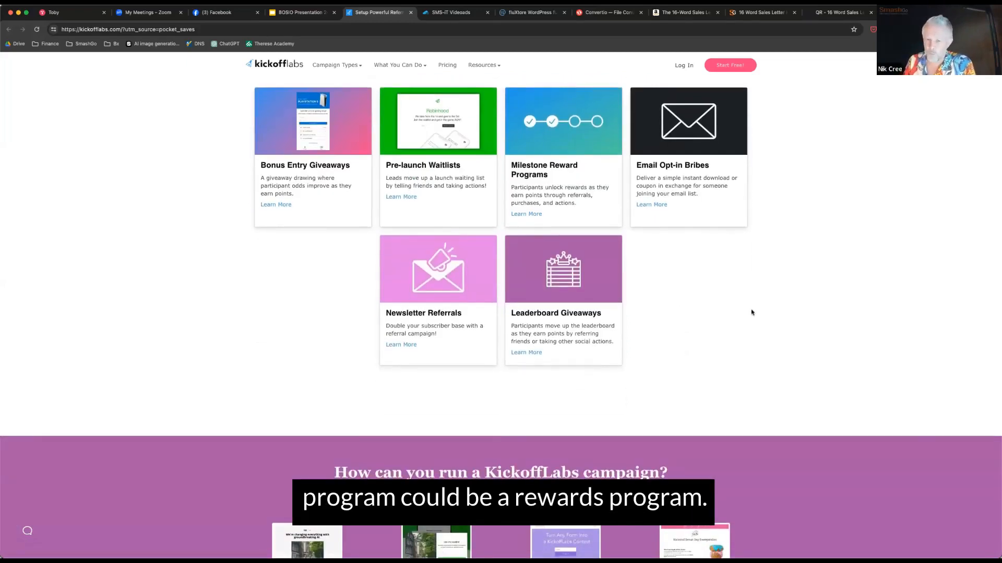
scroll(down, 3)
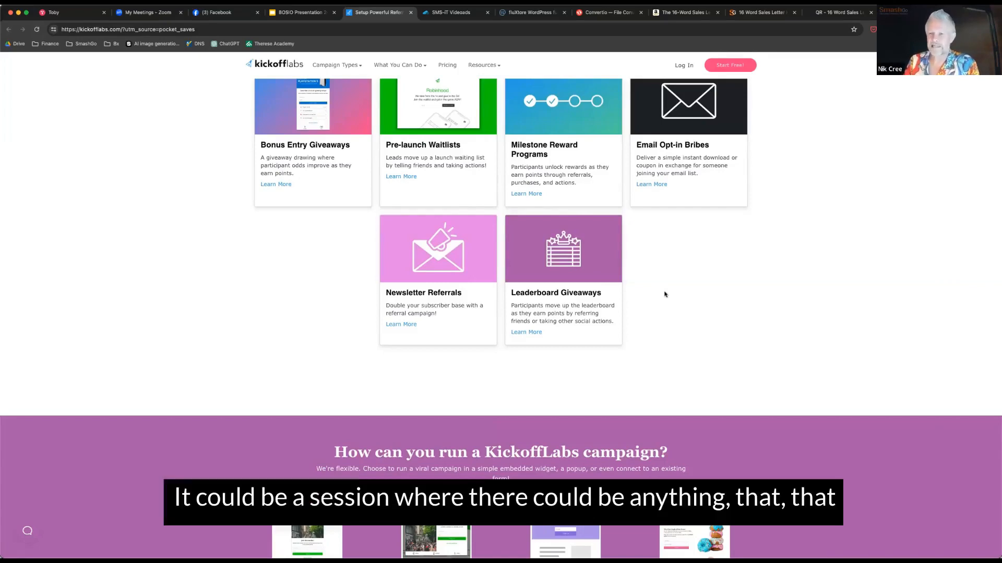
scroll(down, 3)
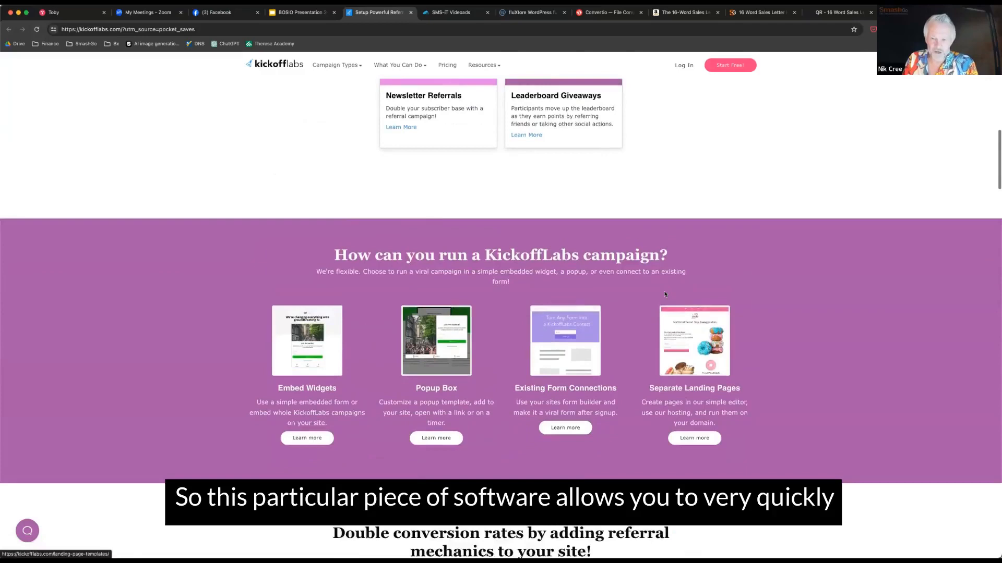
scroll(down, 3)
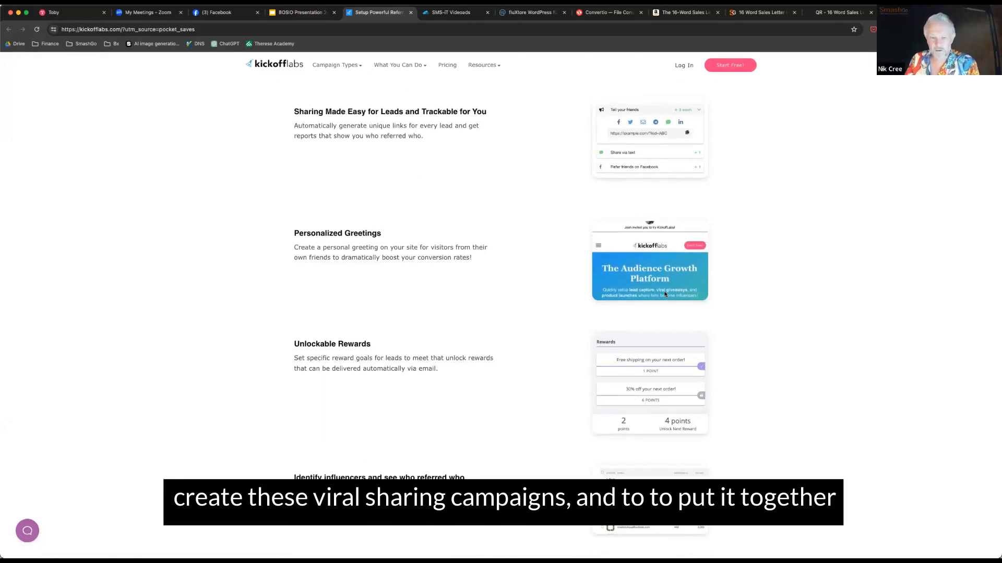
scroll(down, 3)
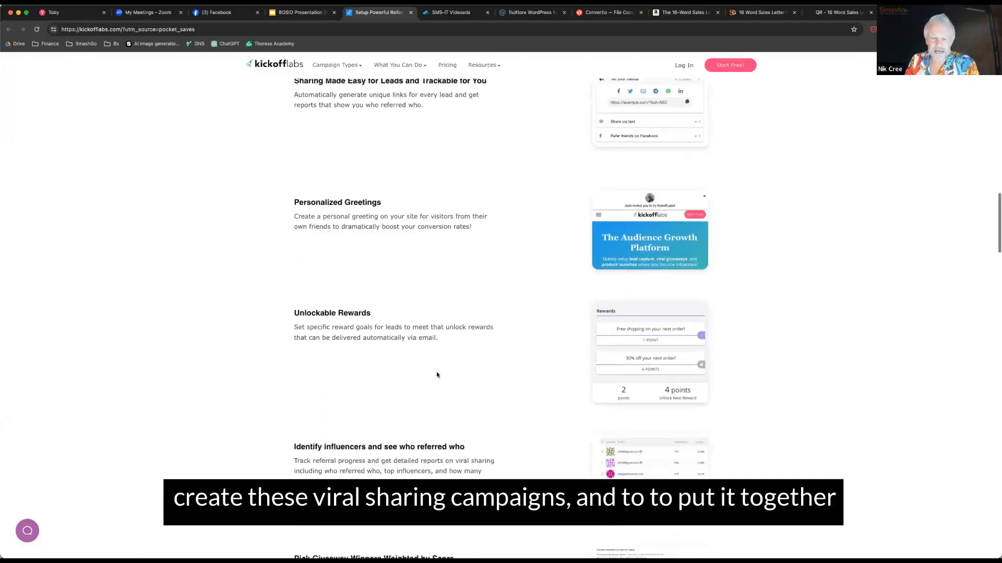
scroll(down, 3)
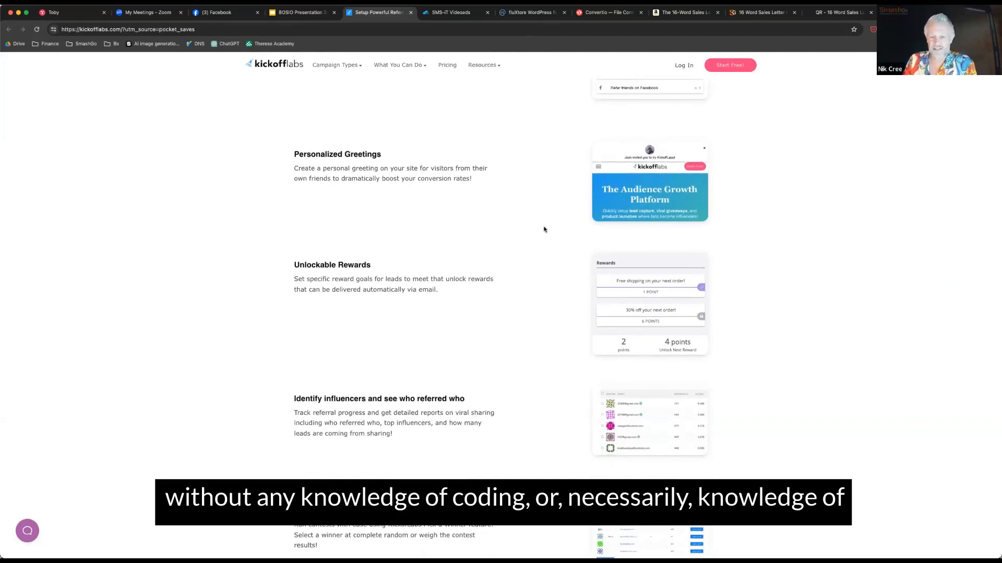
scroll(down, 3)
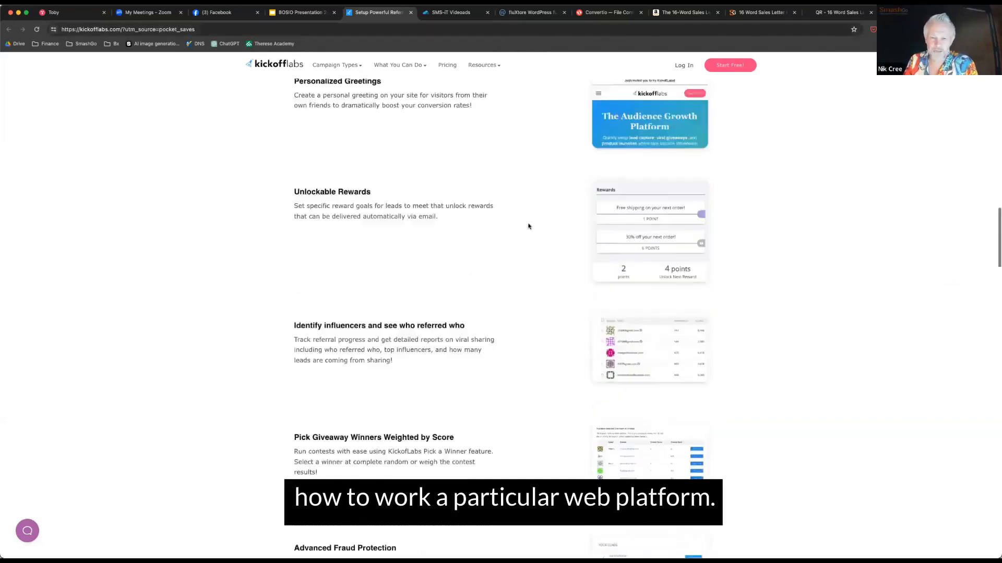
scroll(down, 3)
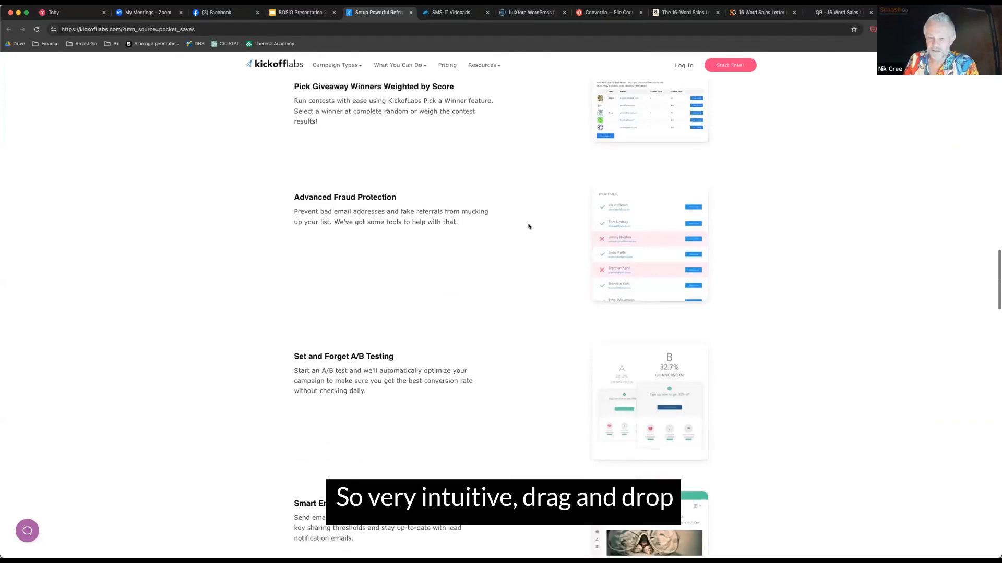
scroll(down, 3)
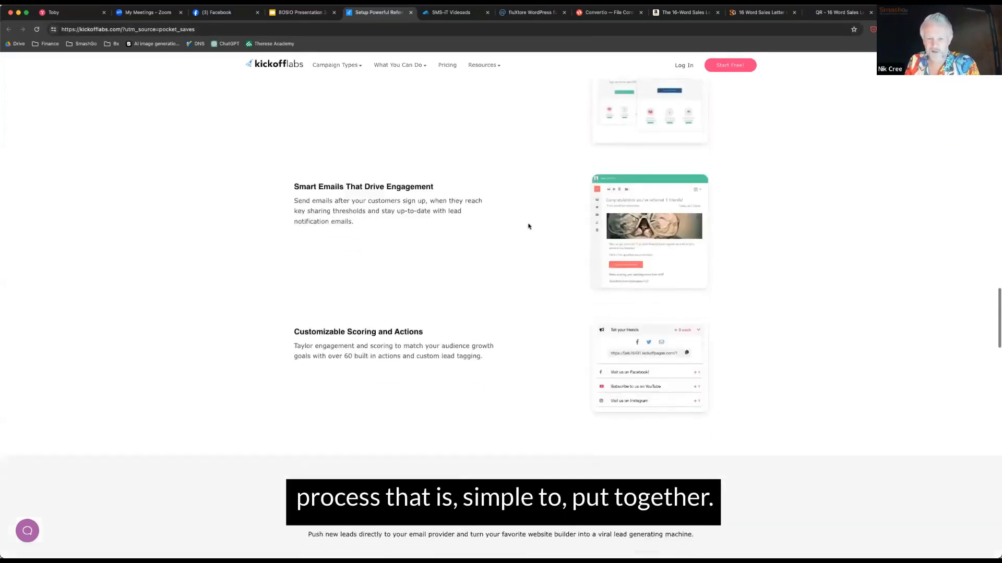
scroll(down, 3)
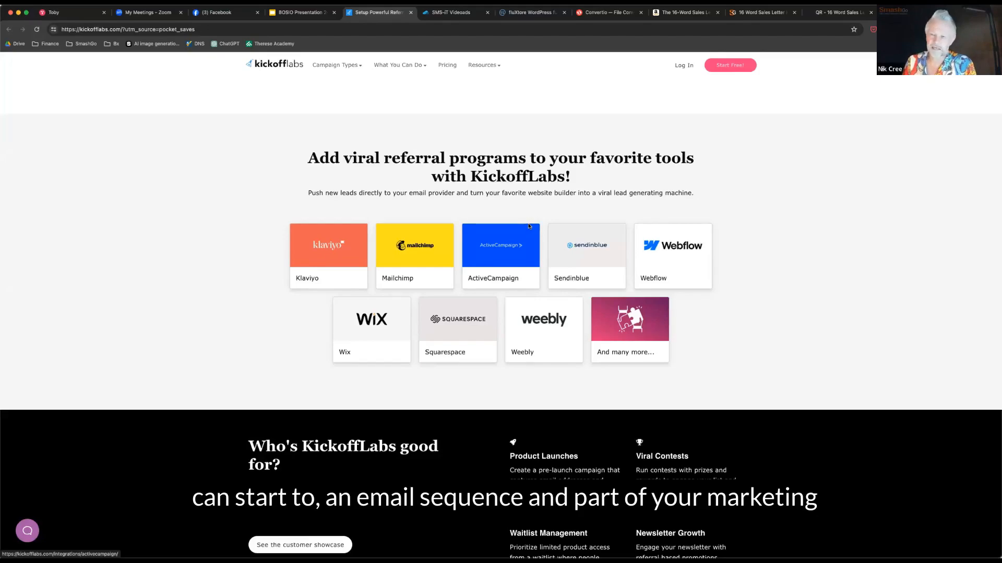
scroll(down, 3)
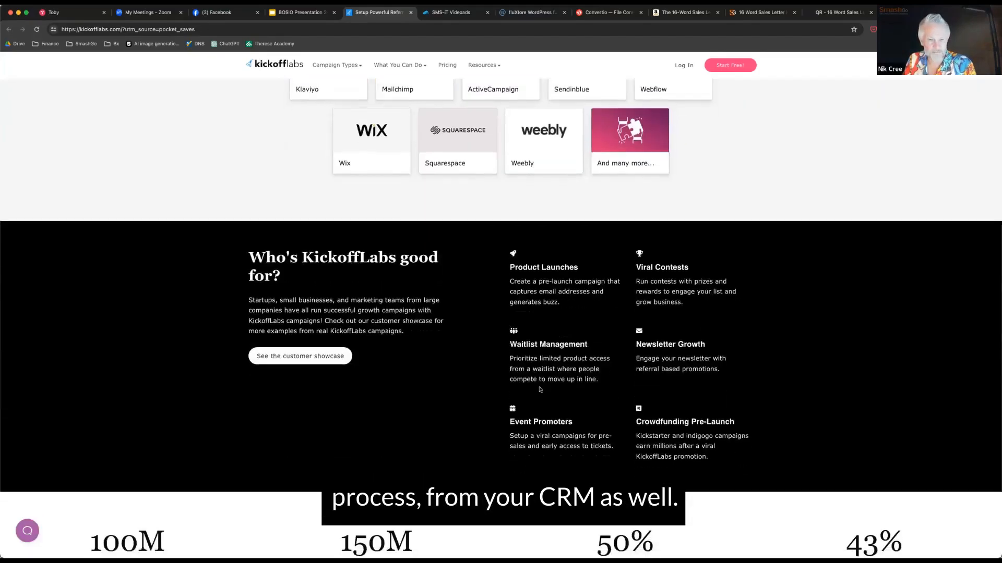
scroll(up, 3)
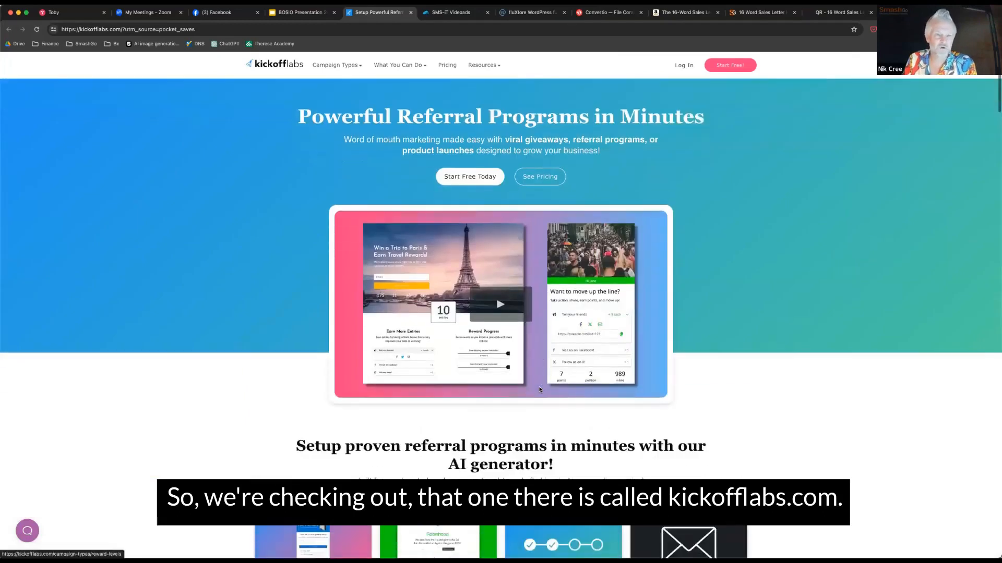